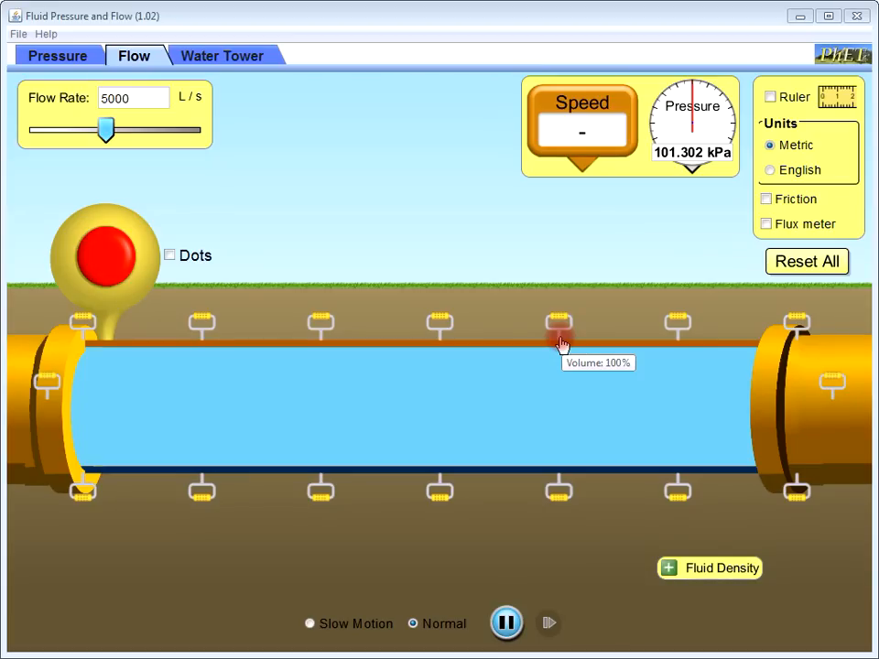
{"action": "mouse_move", "coordinate": [561, 344]}
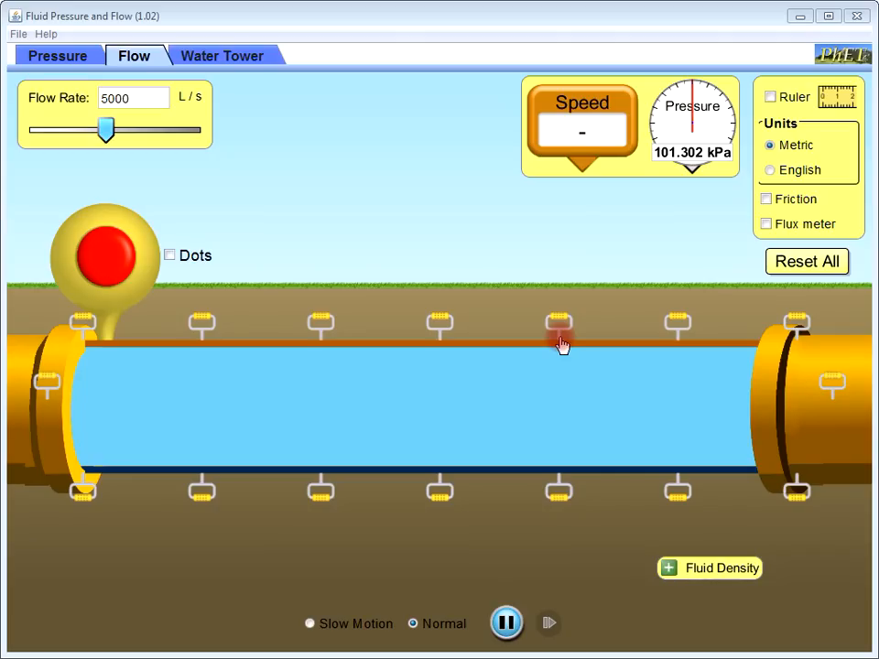
{"action": "mouse_move", "coordinate": [103, 130]}
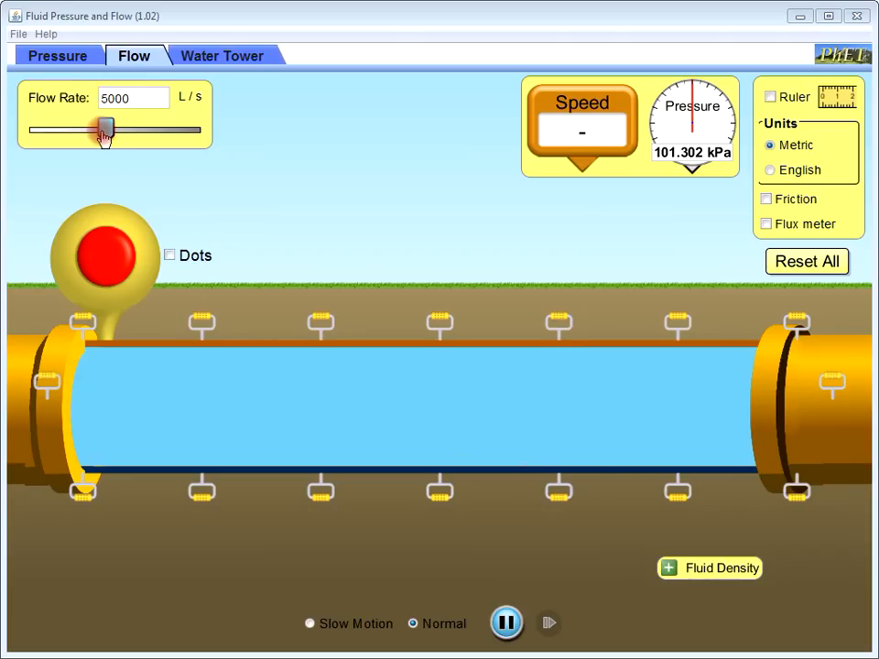
Step: Slide the flow rate down from 5000 L/s to settle near 4144 L/s
{"action": "left_click_drag", "start_coordinate": [103, 128], "coordinate": [92, 128]}
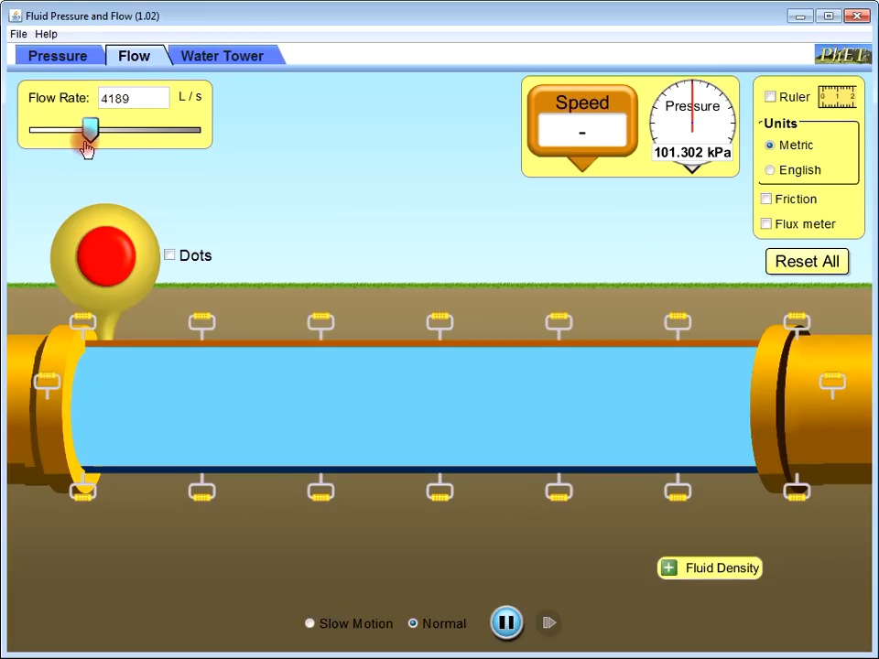
{"action": "left_click_drag", "start_coordinate": [92, 130], "coordinate": [94, 130]}
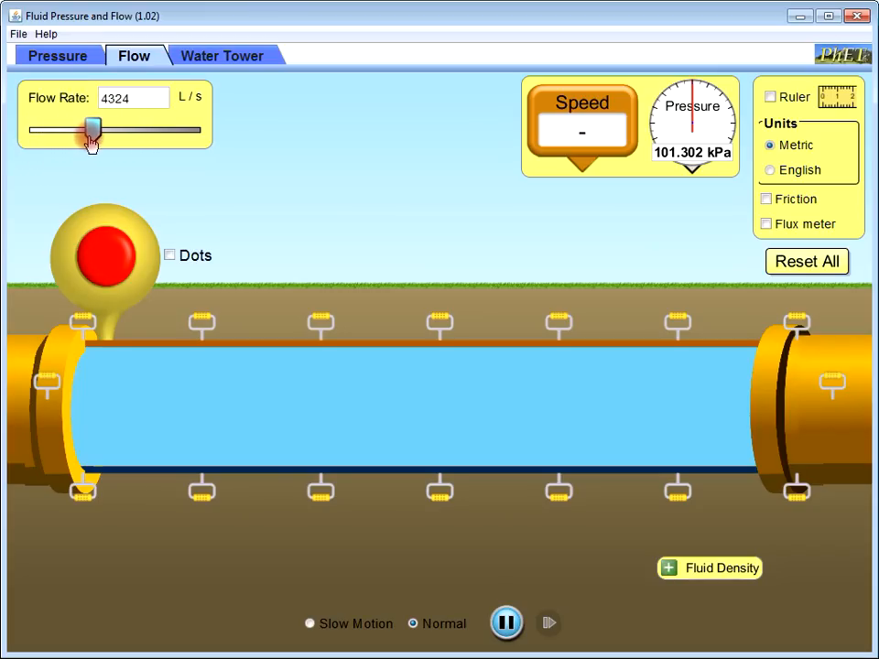
{"action": "left_click_drag", "start_coordinate": [94, 131], "coordinate": [88, 130]}
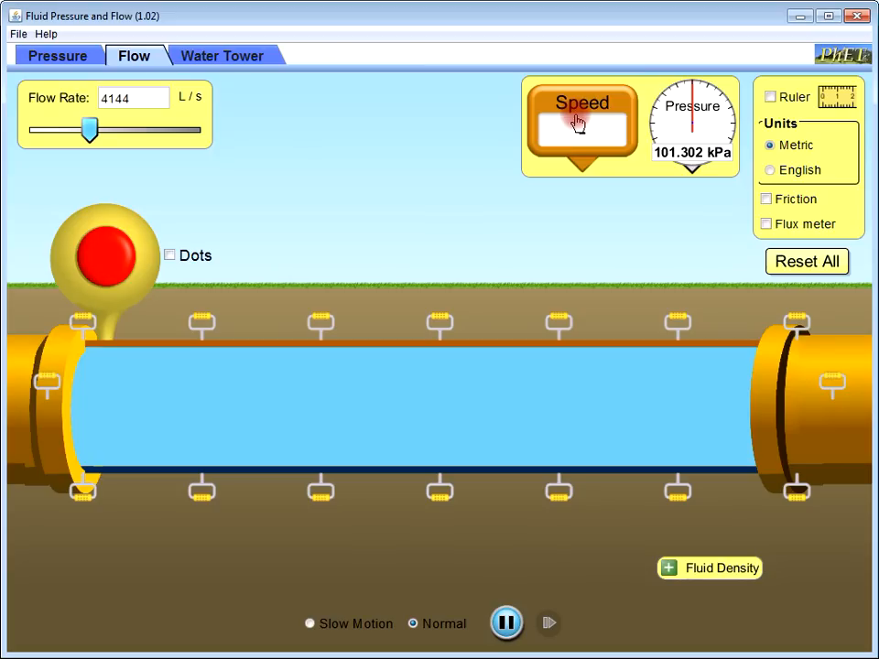
{"action": "left_click_drag", "start_coordinate": [582, 125], "coordinate": [619, 392]}
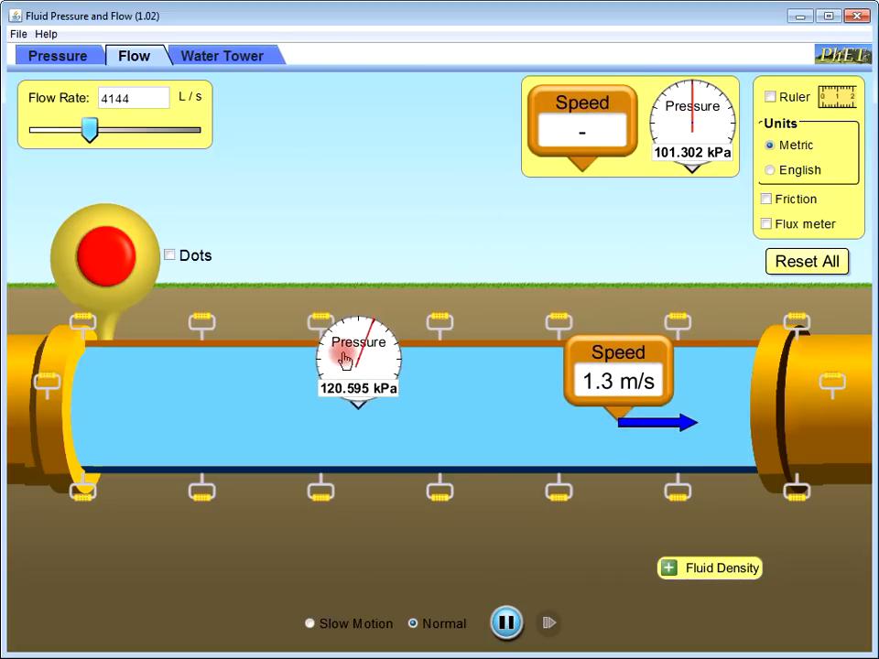
{"action": "left_click_drag", "start_coordinate": [357, 363], "coordinate": [212, 363]}
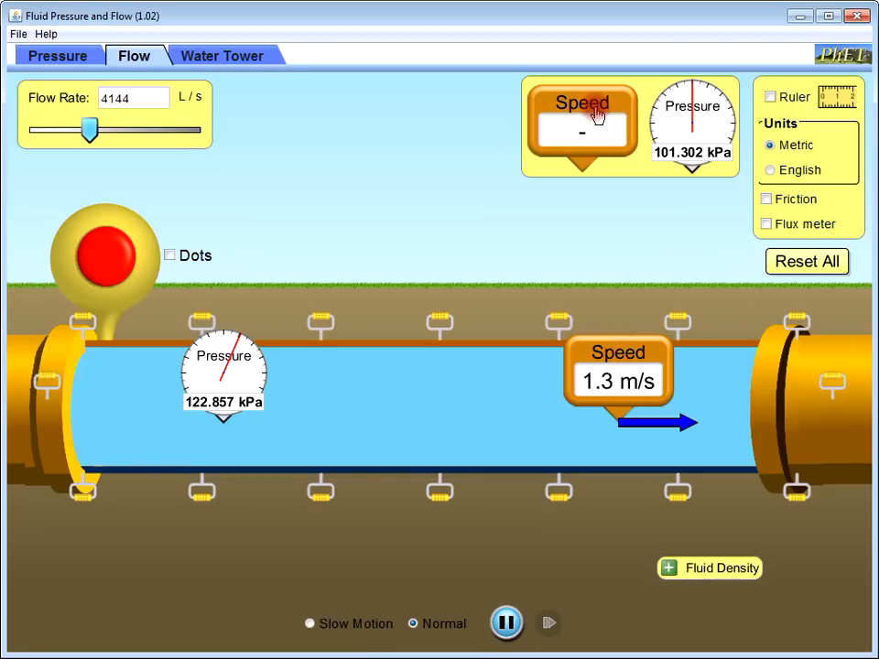
{"action": "mouse_move", "coordinate": [297, 152]}
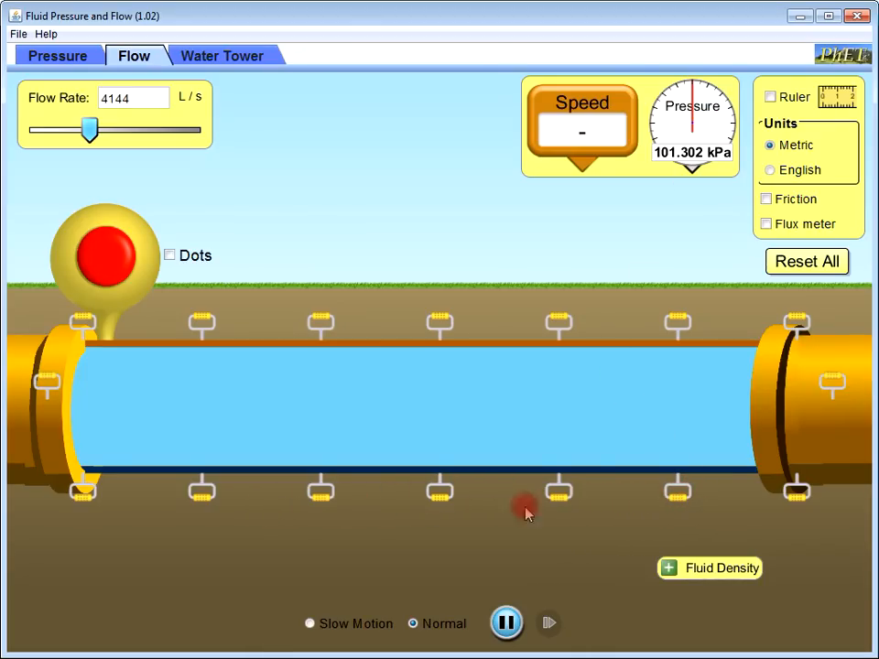
Step: Bend the pipe walls with the yellow handles into a wavy shape that narrows and dips mid-right
{"action": "left_click_drag", "start_coordinate": [678, 491], "coordinate": [678, 531]}
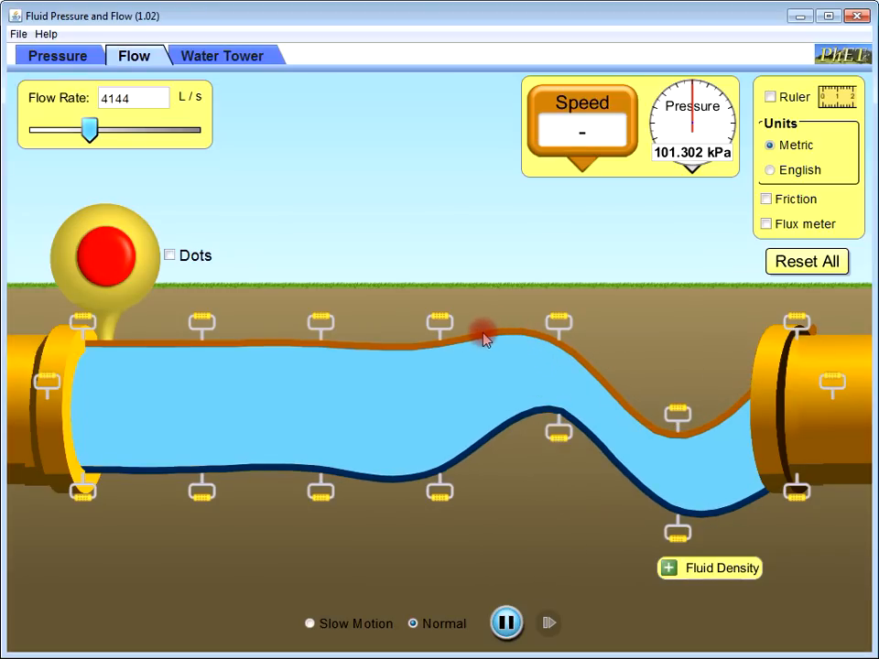
{"action": "mouse_move", "coordinate": [430, 491]}
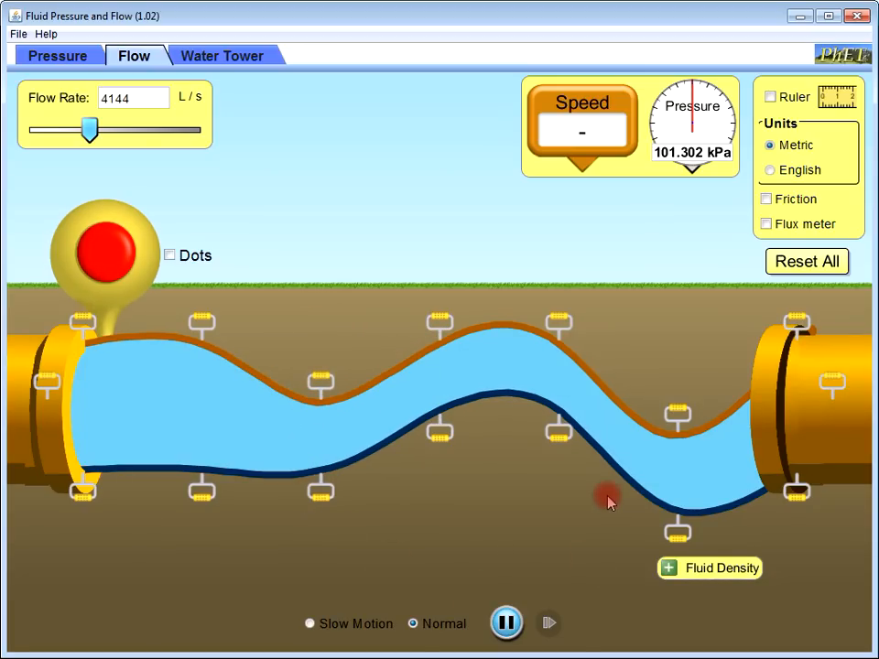
{"action": "mouse_move", "coordinate": [689, 564]}
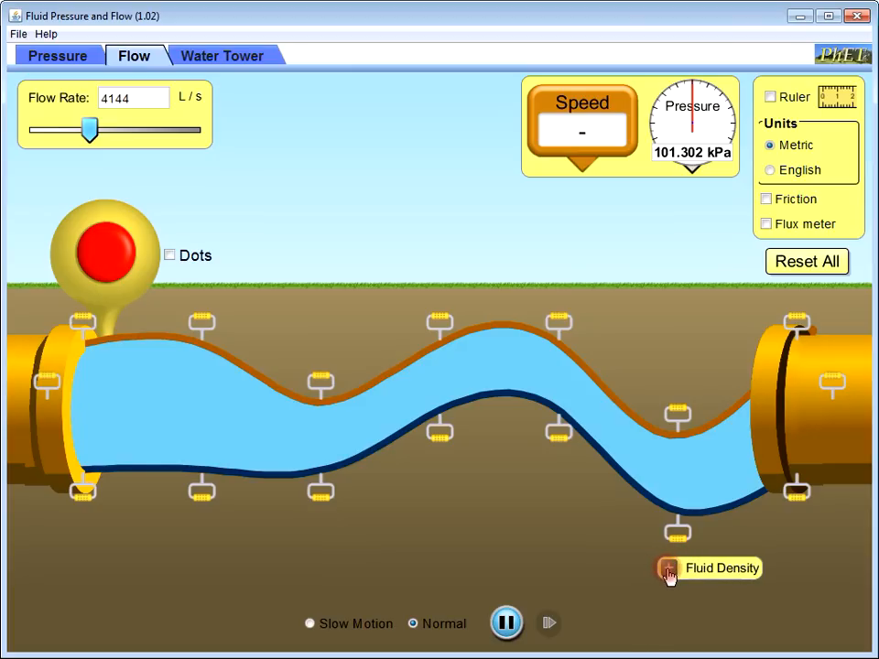
{"action": "left_click", "coordinate": [668, 567]}
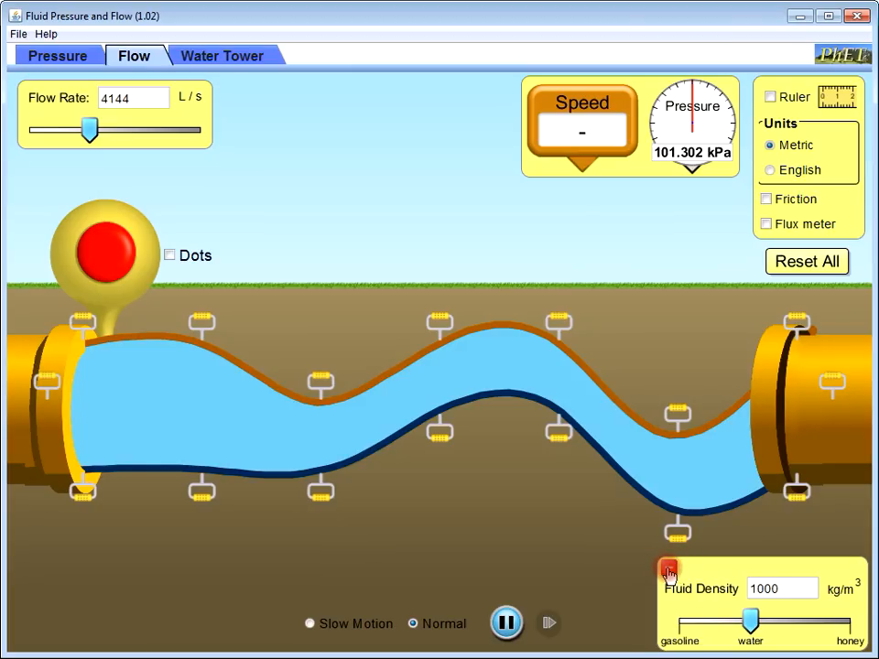
{"action": "left_click_drag", "start_coordinate": [749, 622], "coordinate": [803, 623]}
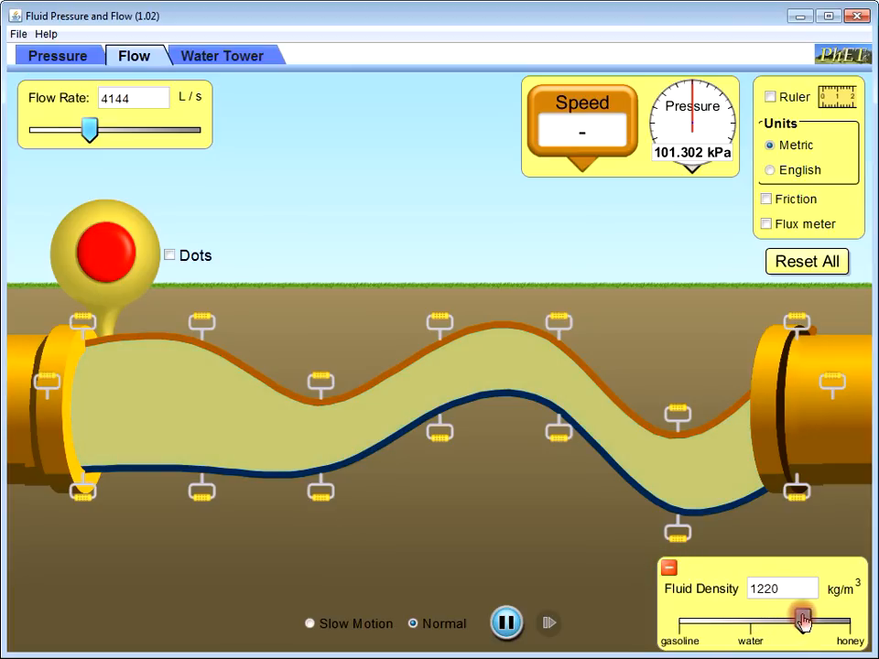
{"action": "left_click_drag", "start_coordinate": [802, 621], "coordinate": [736, 627]}
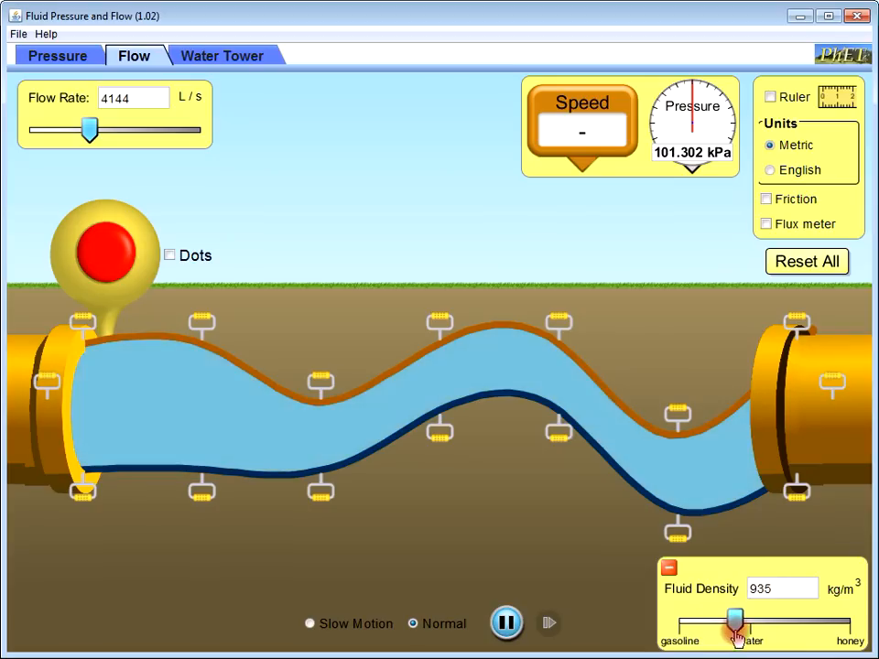
{"action": "left_click_drag", "start_coordinate": [733, 626], "coordinate": [751, 622]}
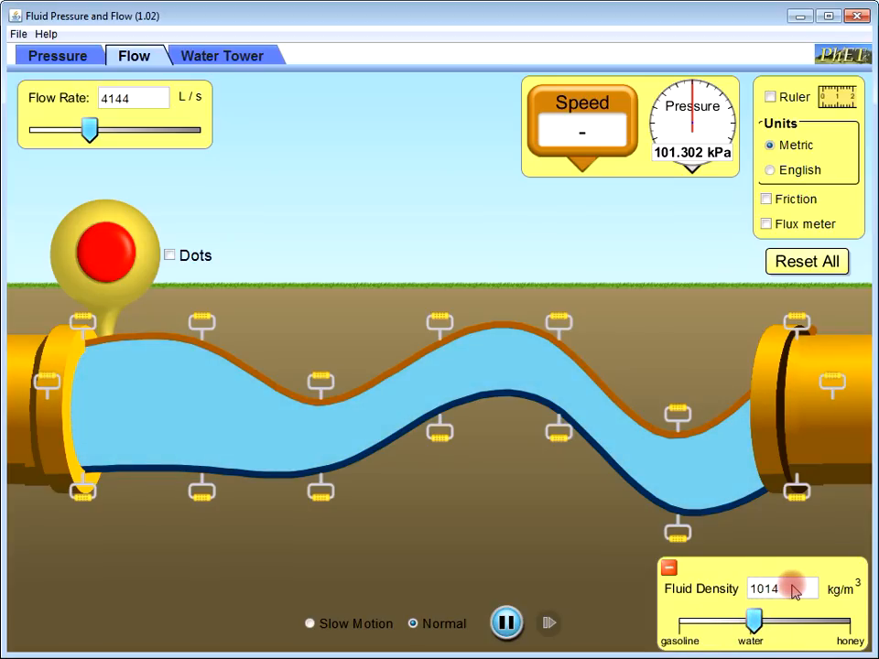
{"action": "triple_click", "coordinate": [784, 588]}
{"action": "type", "text": "1000"}
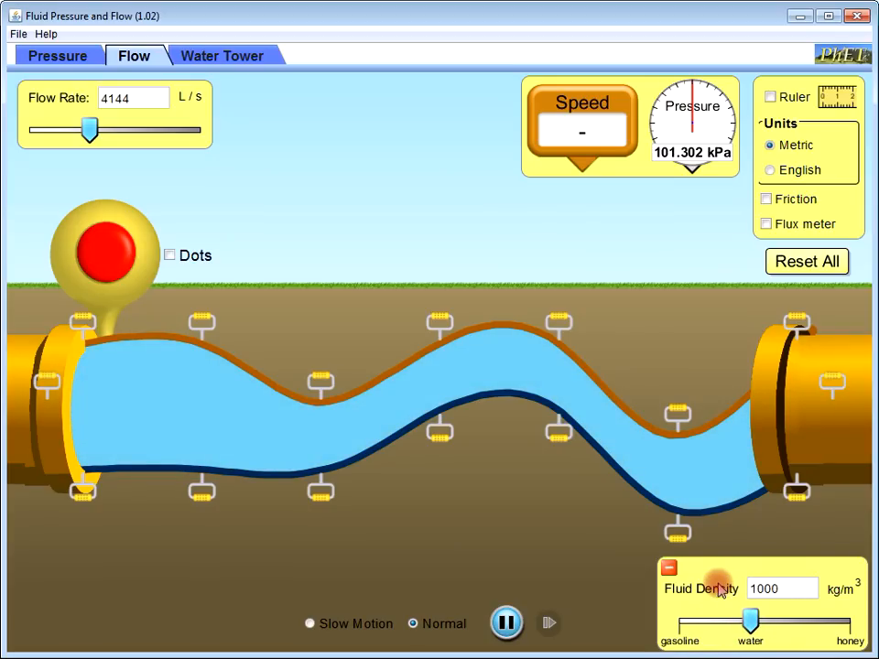
{"action": "left_click", "coordinate": [668, 567]}
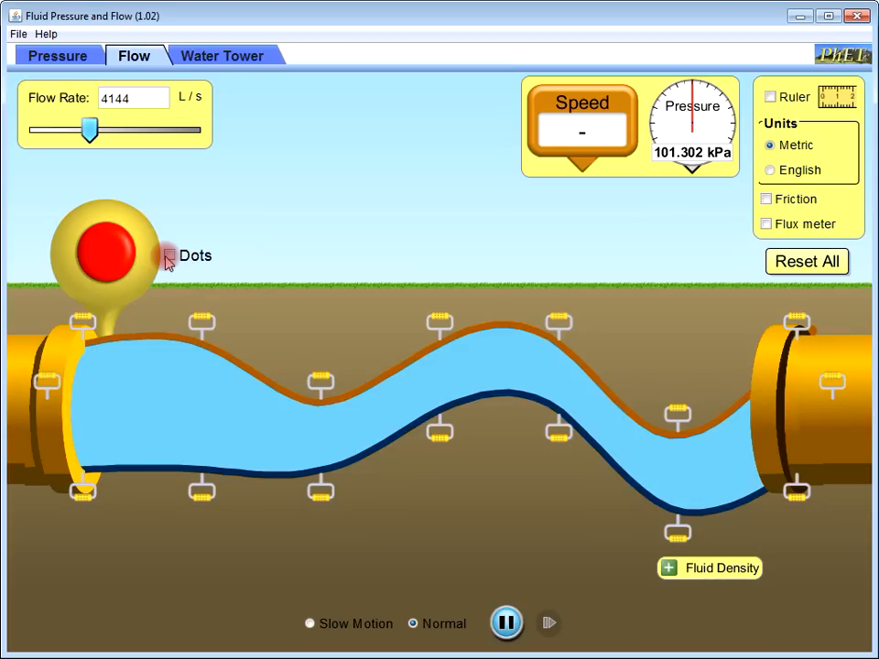
Step: Show then hide the red dots, and release two particle grids into the wavy pipe
{"action": "left_click", "coordinate": [168, 256]}
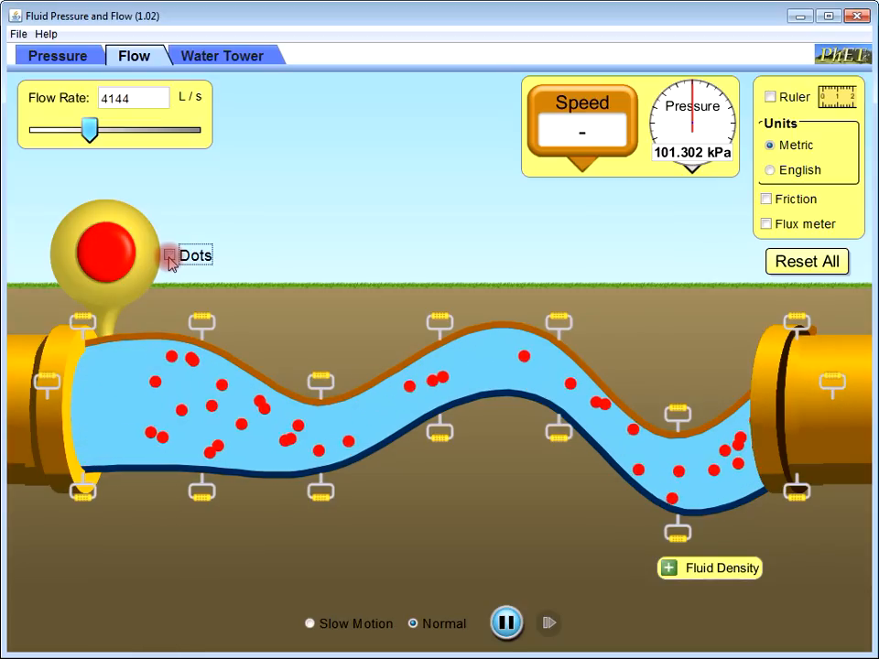
{"action": "left_click", "coordinate": [169, 254]}
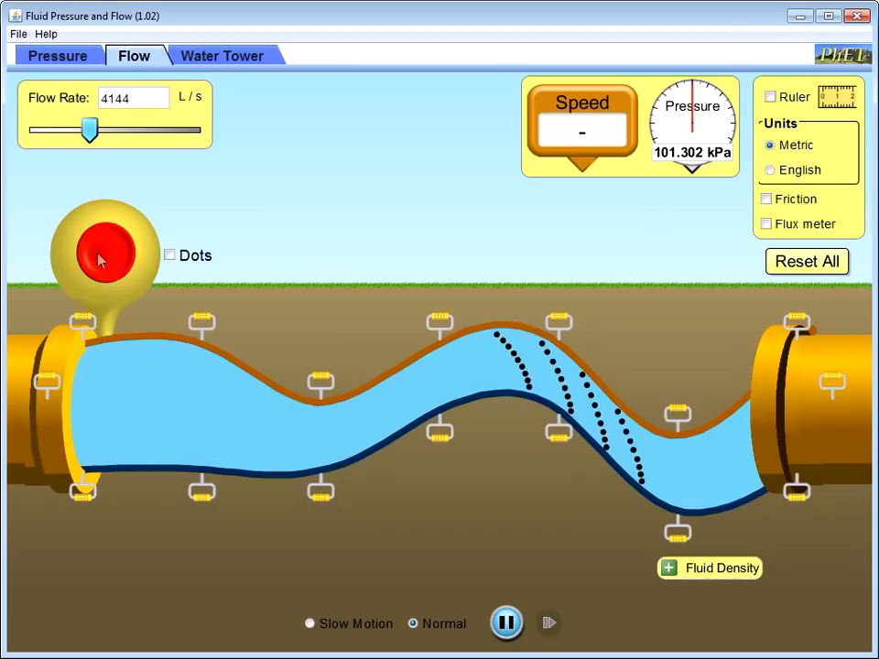
{"action": "left_click", "coordinate": [102, 254]}
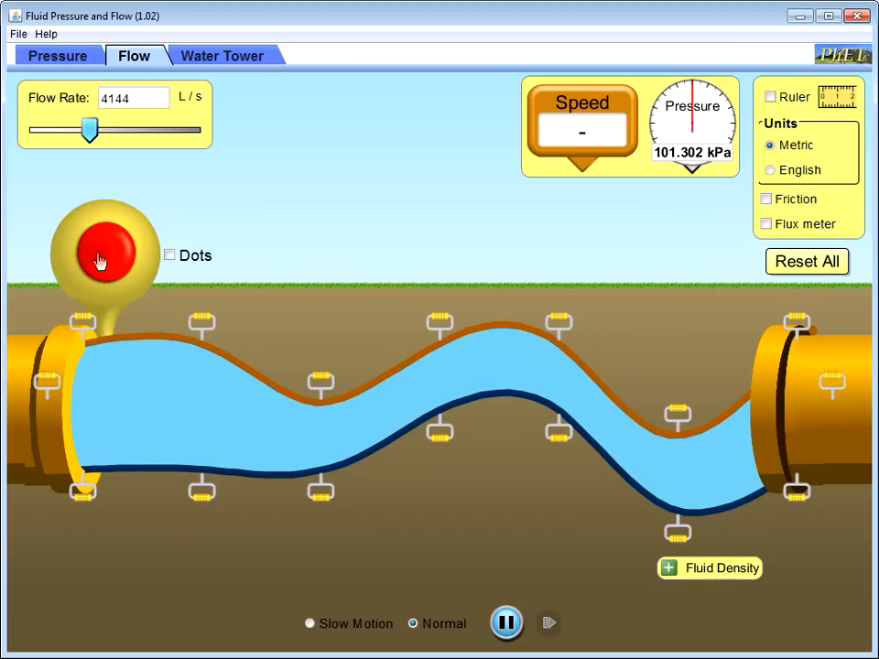
{"action": "left_click", "coordinate": [767, 198]}
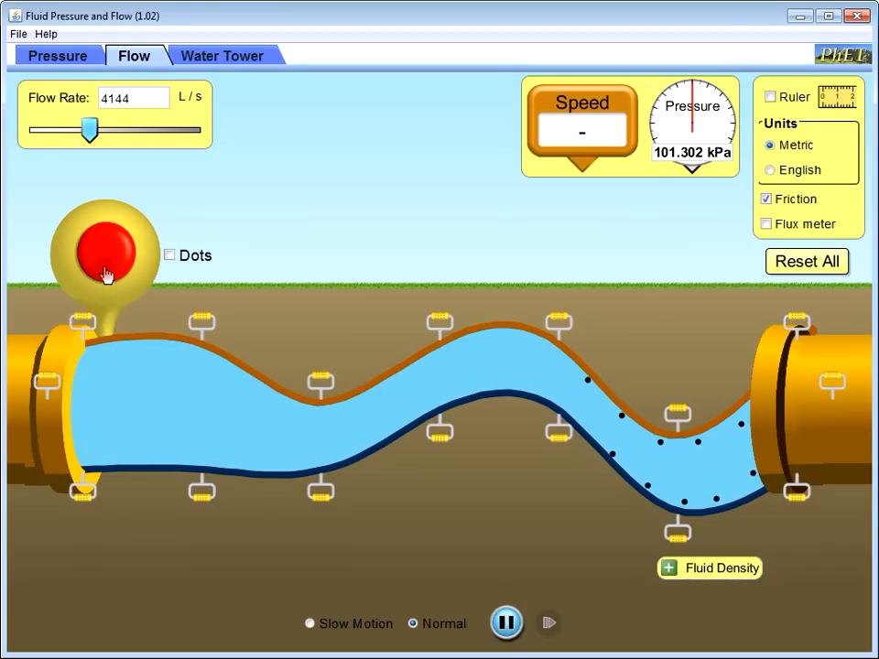
Step: Toggle friction on and off again for the flowing water
{"action": "left_click", "coordinate": [765, 199]}
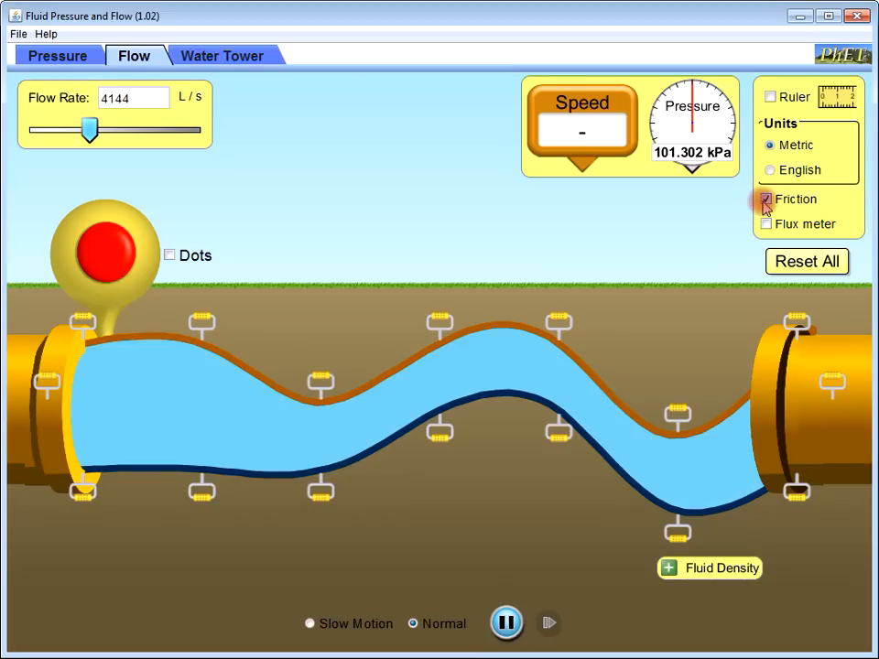
{"action": "left_click", "coordinate": [766, 199]}
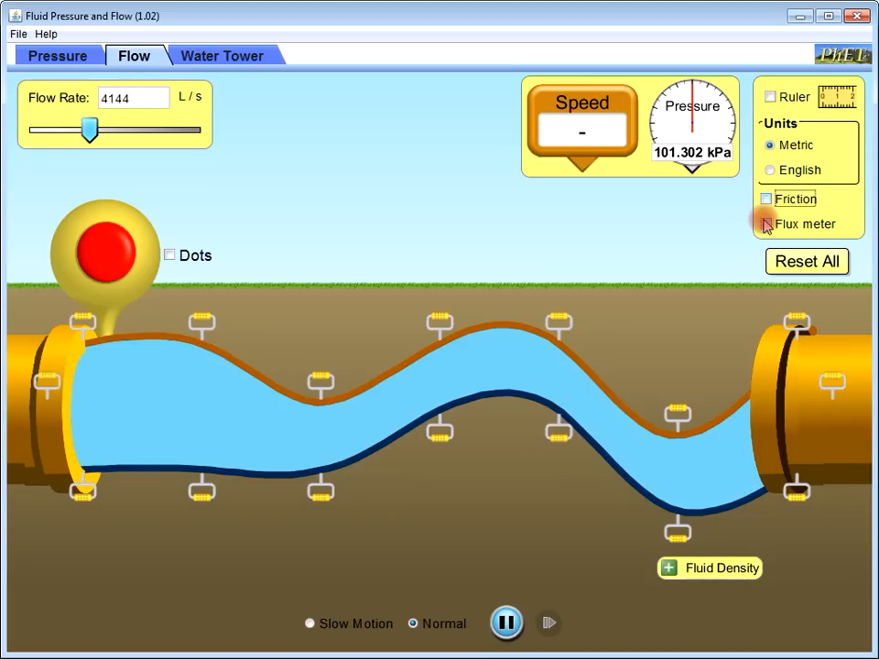
Step: Show the flux meter reading about 1538.9 L/(m²·s) over 2.7 m², release a particle grid, and pause/resume the flow
{"action": "left_click", "coordinate": [765, 223]}
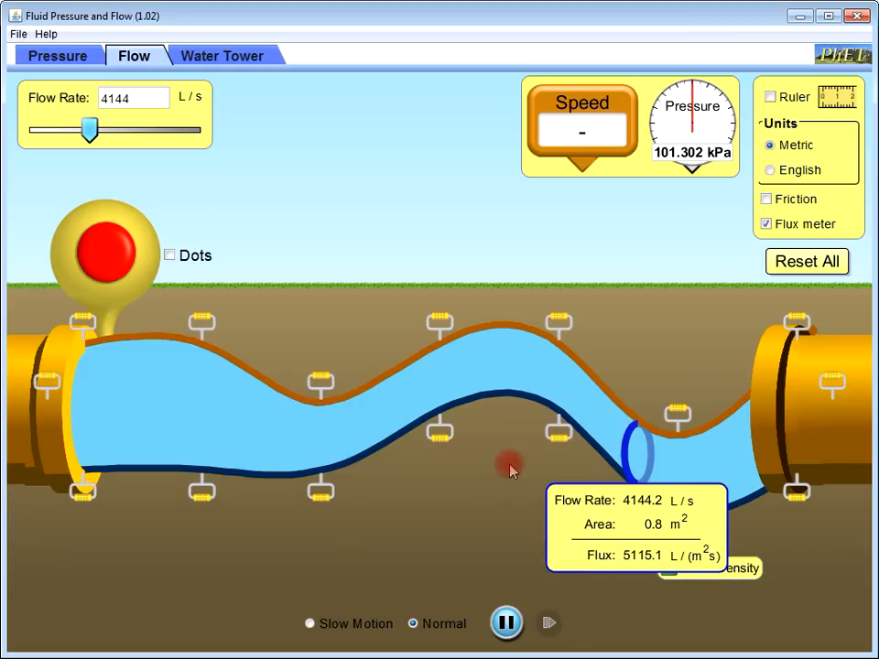
{"action": "mouse_move", "coordinate": [637, 540]}
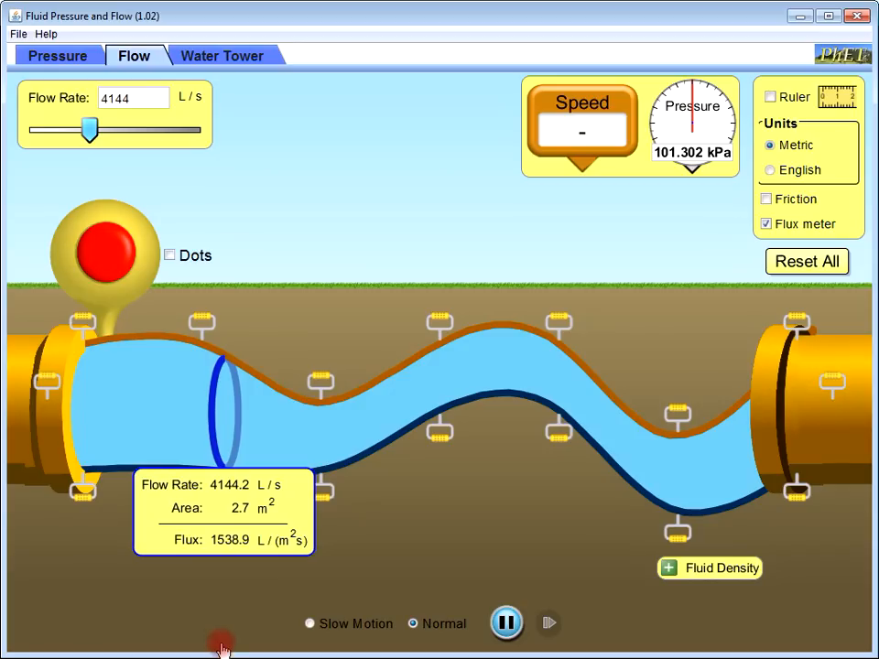
{"action": "mouse_move", "coordinate": [623, 304]}
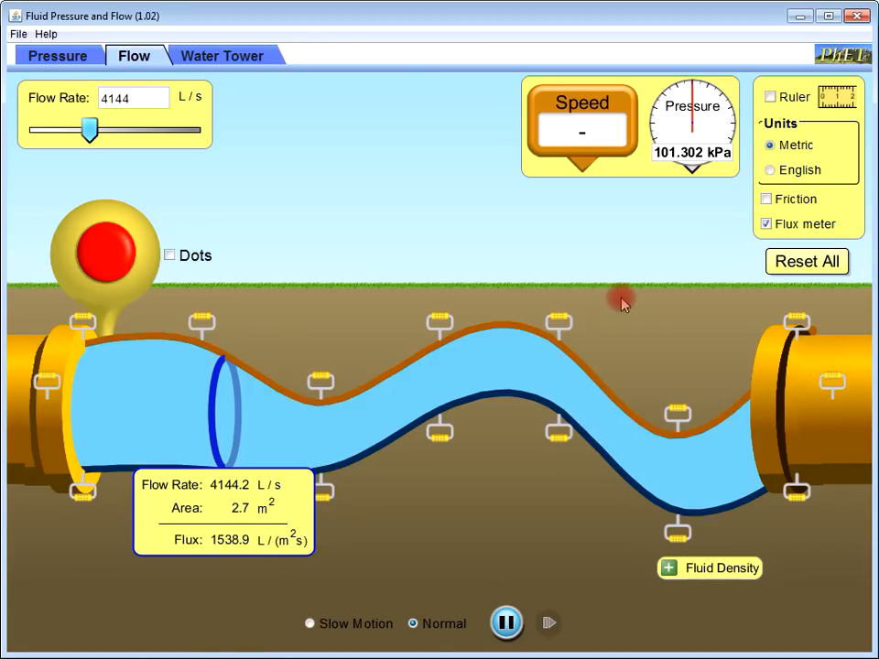
{"action": "mouse_move", "coordinate": [211, 344]}
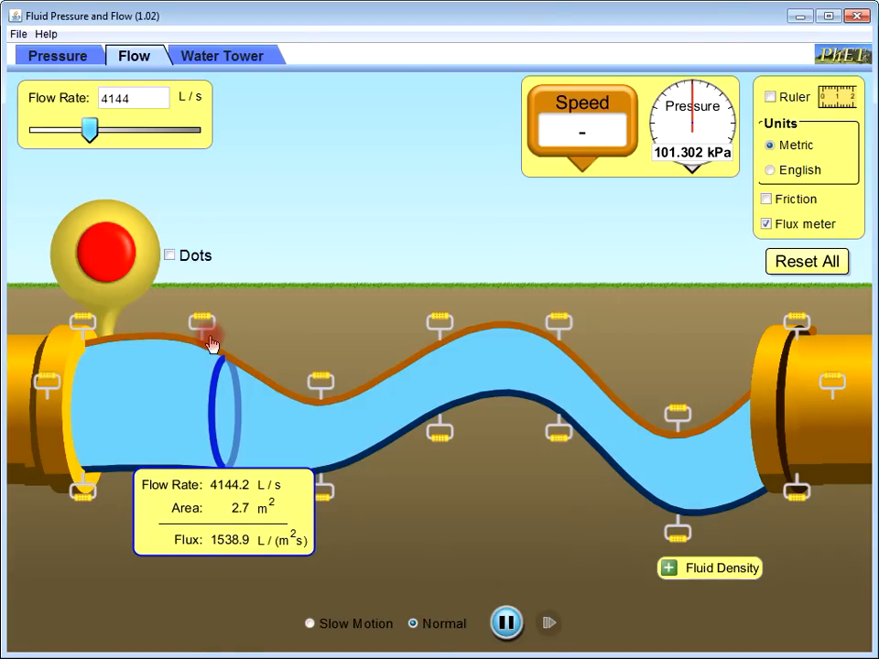
{"action": "left_click", "coordinate": [168, 254]}
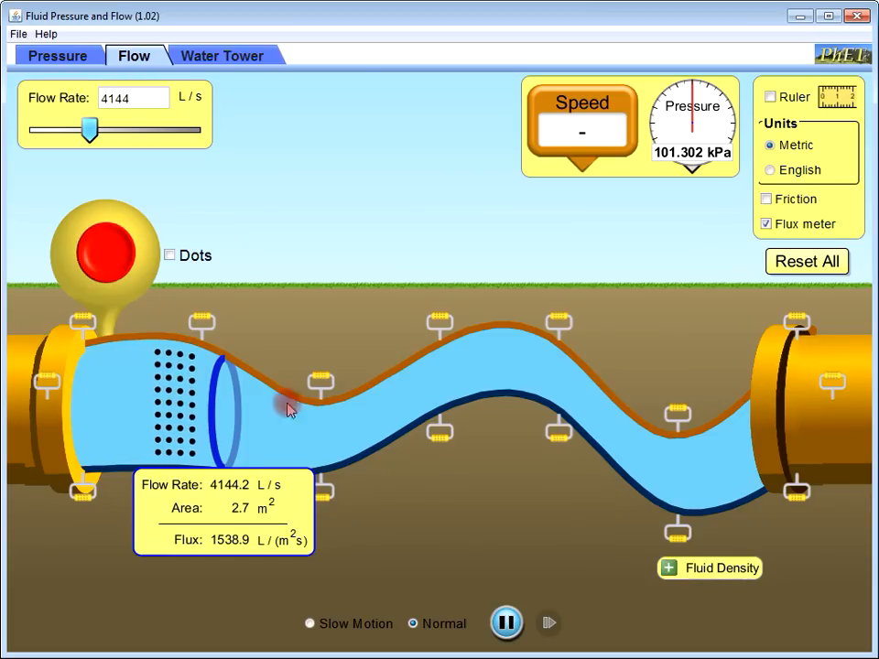
{"action": "left_click", "coordinate": [505, 623]}
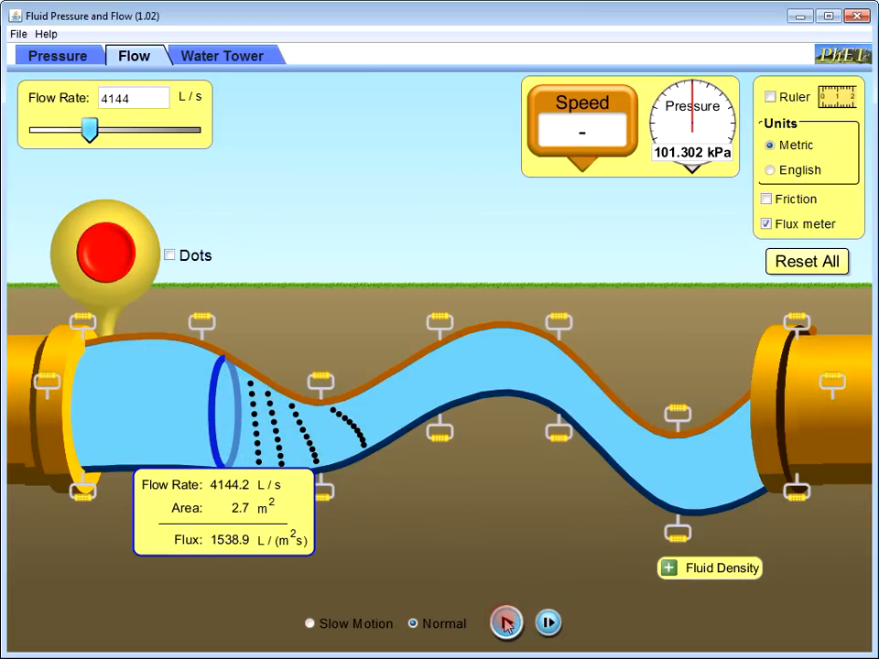
{"action": "left_click", "coordinate": [505, 622]}
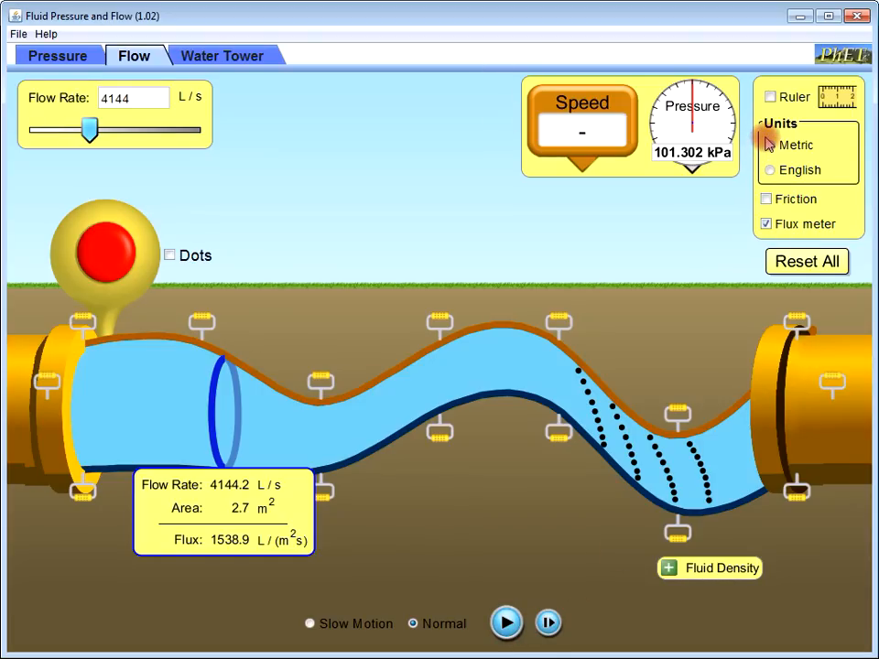
{"action": "left_click", "coordinate": [769, 168]}
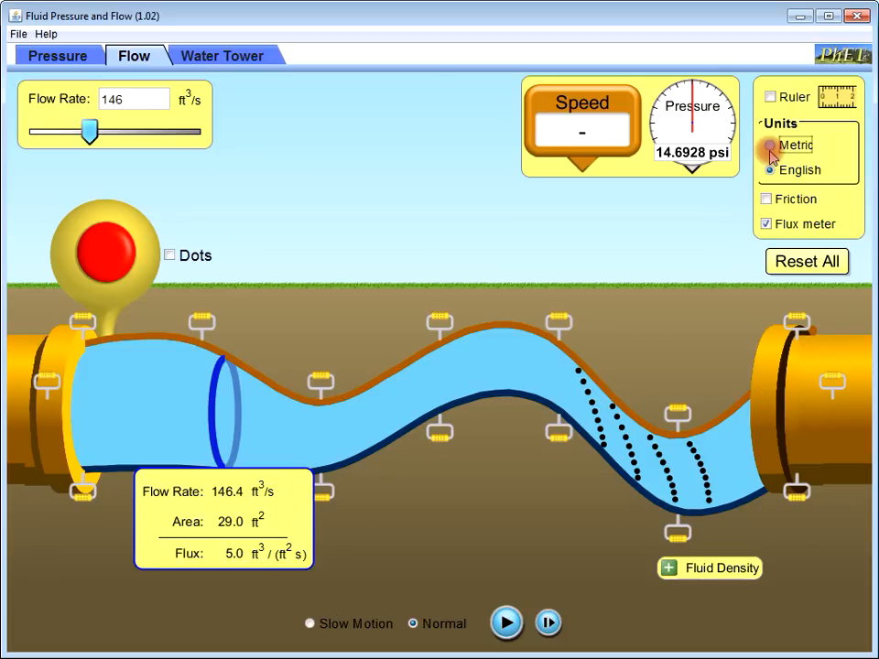
{"action": "left_click", "coordinate": [769, 147]}
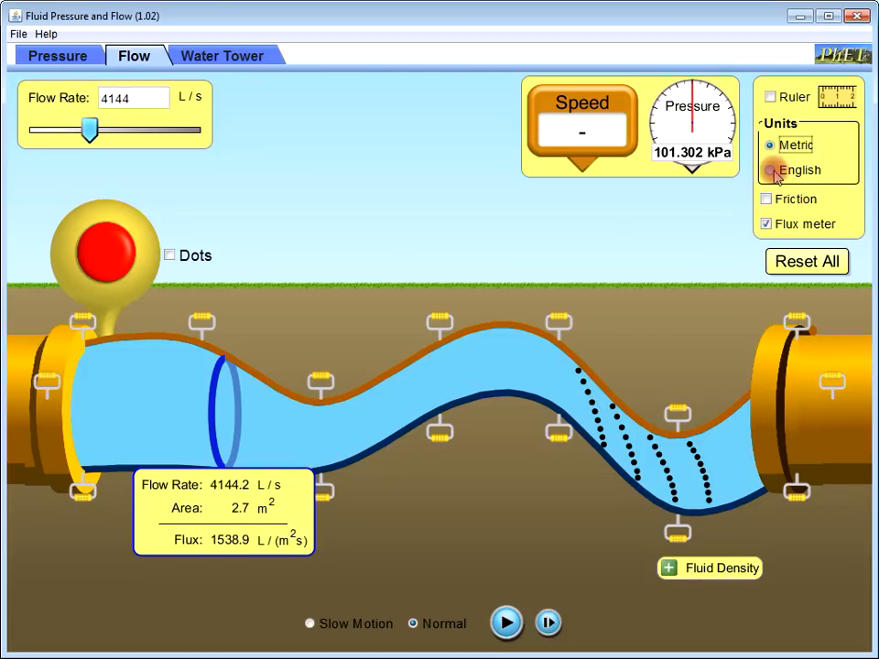
{"action": "left_click", "coordinate": [769, 168]}
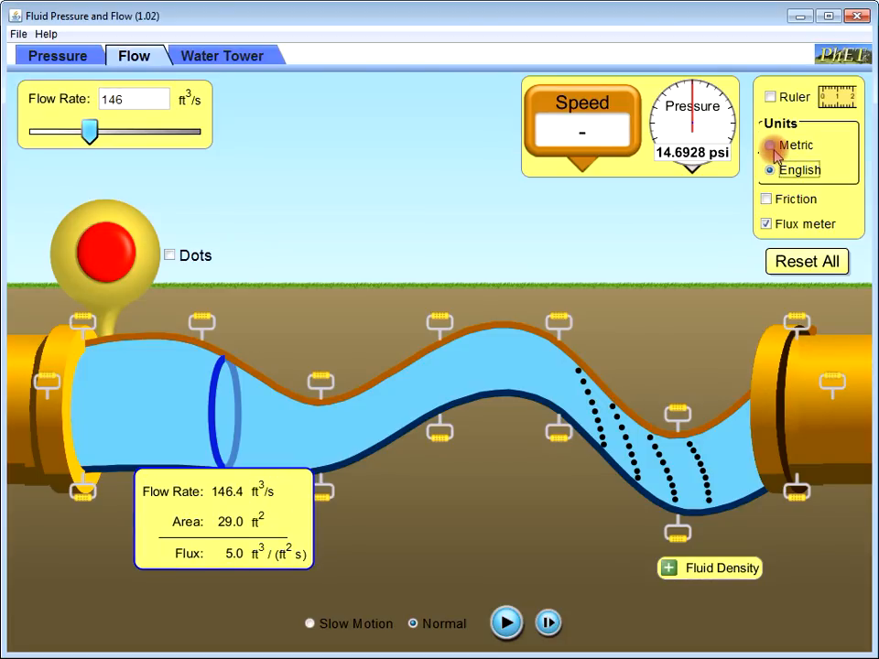
{"action": "left_click", "coordinate": [769, 145]}
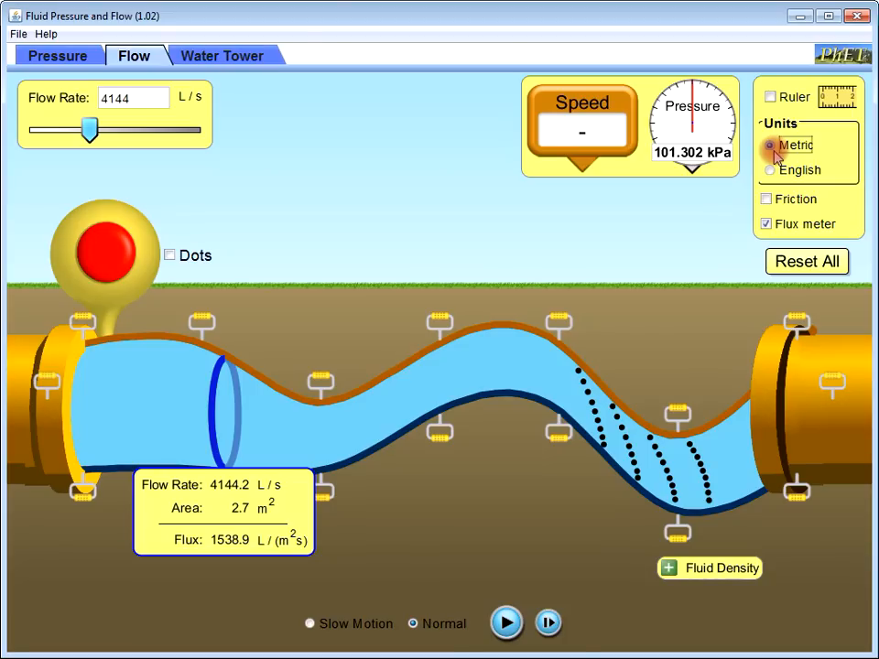